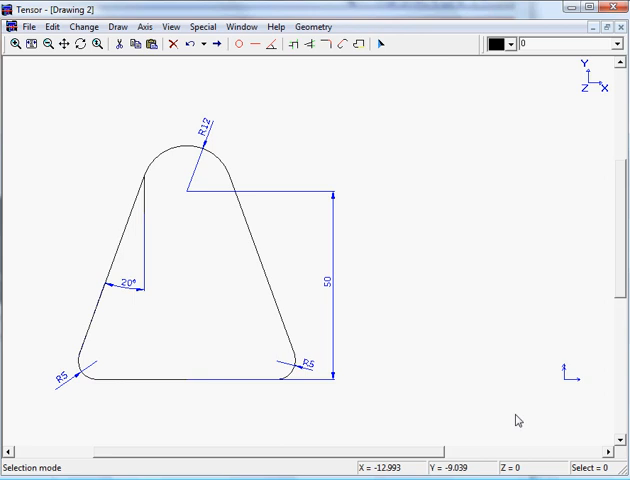
pyautogui.moveTo(359, 162)
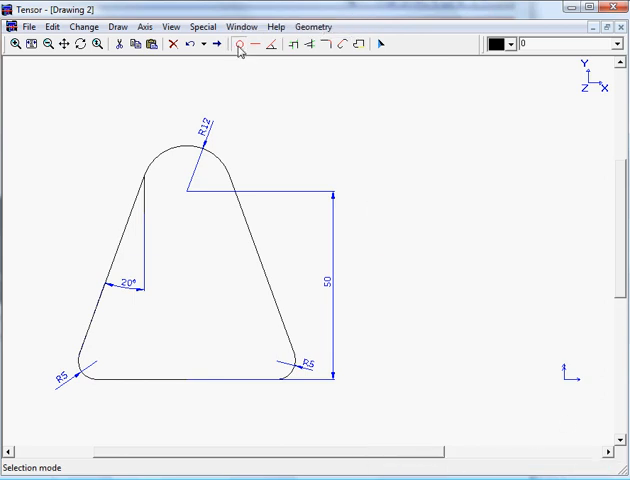
# - Create a radius-12 arc centred at X 0, Y 50 spanning 0° to 180°
pyautogui.click(238, 44)
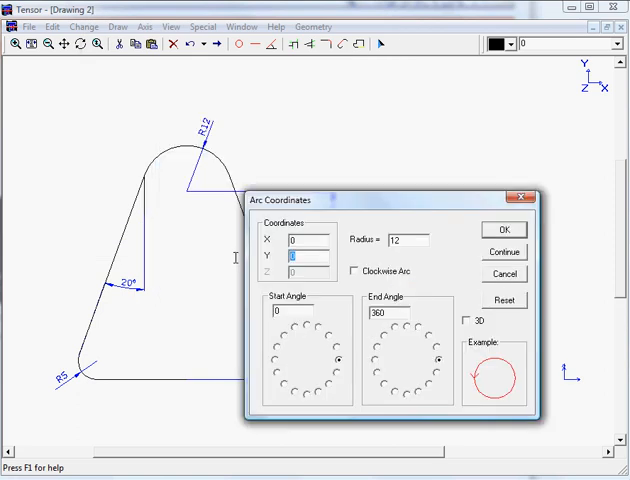
pyautogui.write('50')
pyautogui.click(389, 312)
pyautogui.write('180')
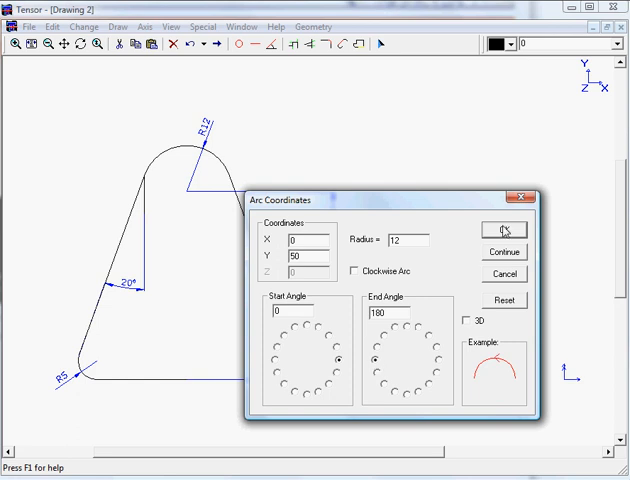
pyautogui.click(504, 230)
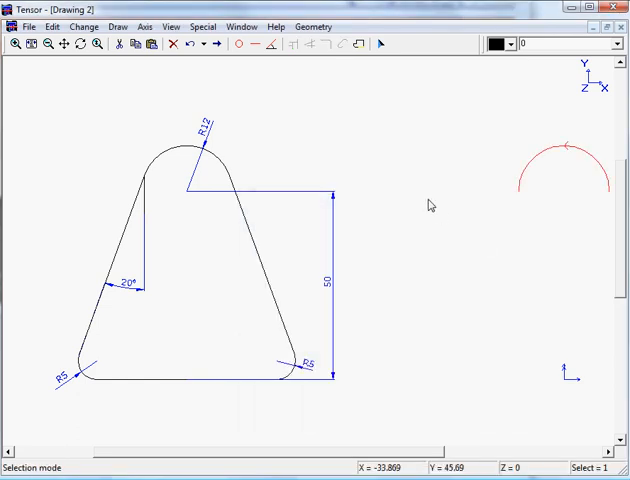
pyautogui.moveTo(275, 52)
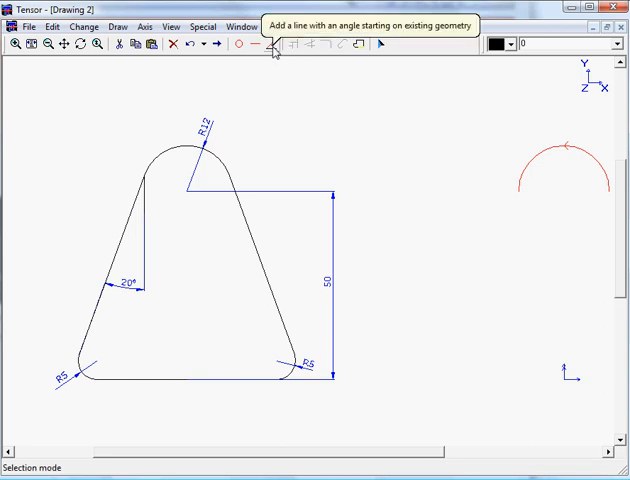
# - Add a -110° sloped left side of length 10 from the arc end
pyautogui.click(265, 44)
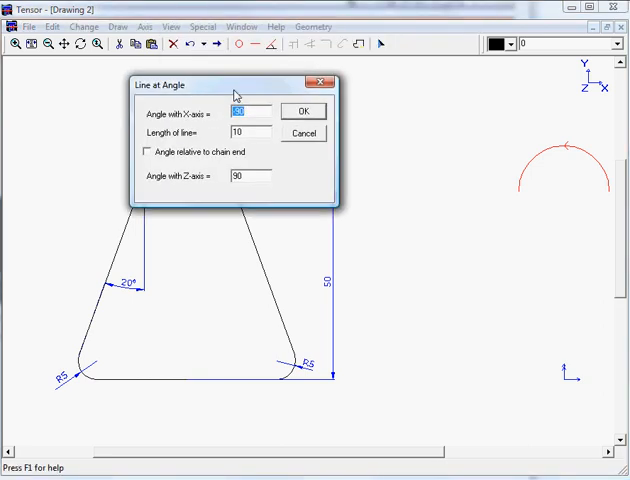
pyautogui.write('-90')
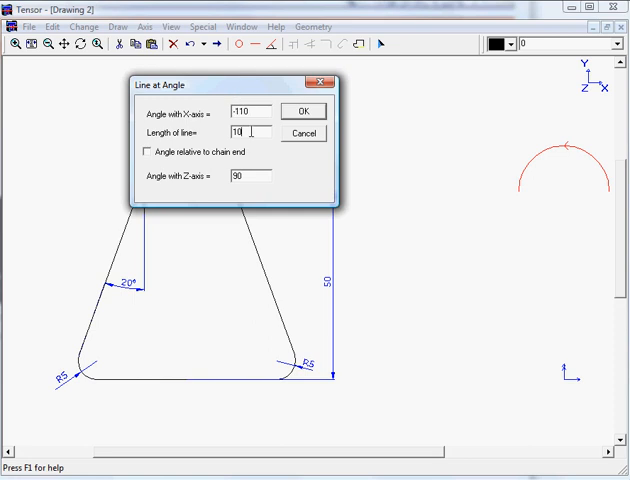
pyautogui.moveTo(227, 92)
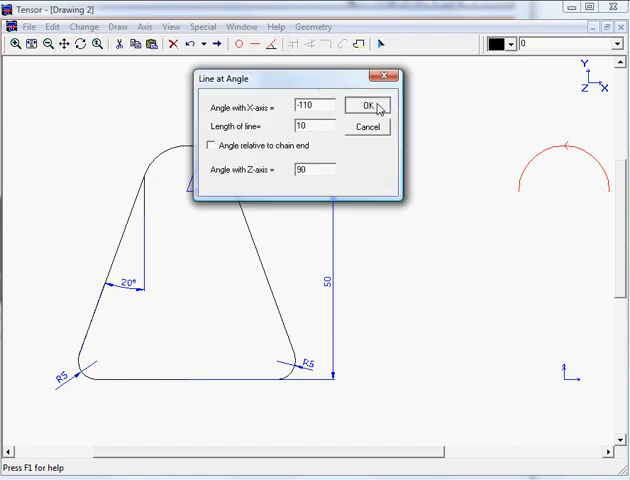
pyautogui.click(365, 105)
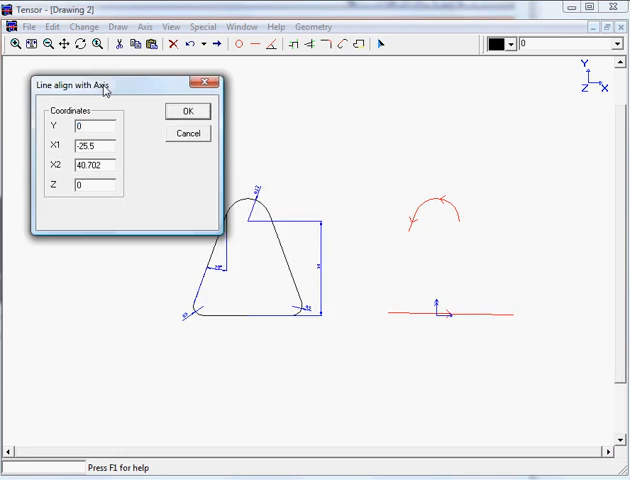
# - Place the bottom line along Y 0 and fillet its left corner with radius 5
pyautogui.click(187, 110)
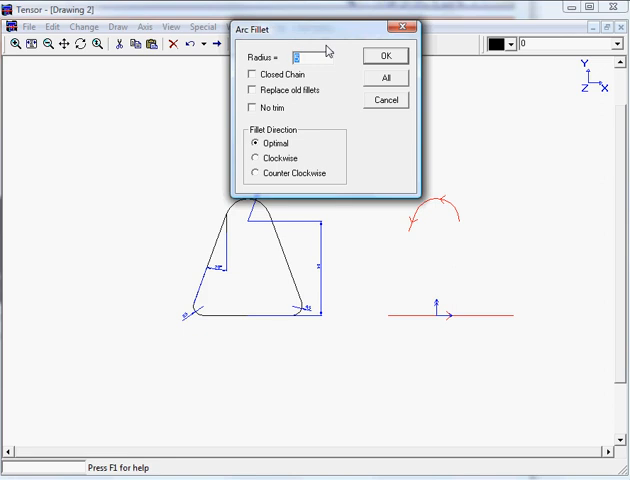
pyautogui.click(386, 55)
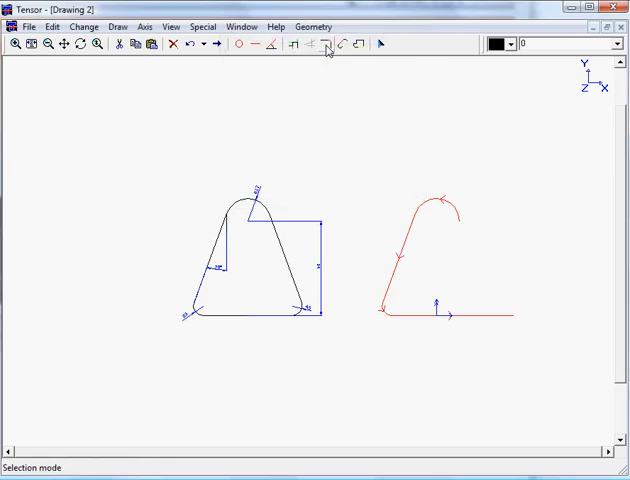
pyautogui.click(202, 26)
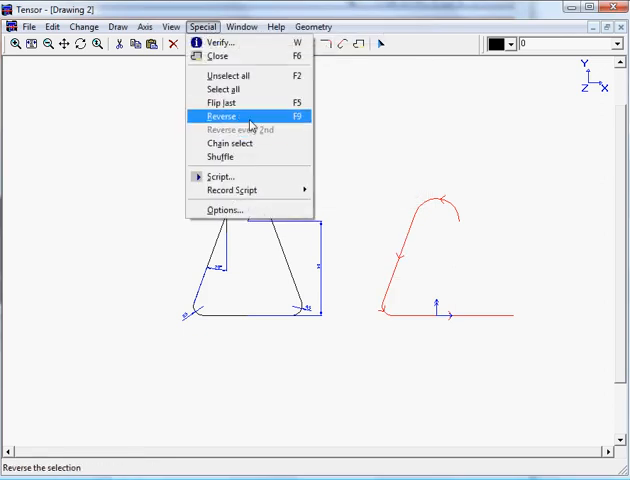
# - Reverse the chain and add a -70° sloped right side from the other arc end
pyautogui.click(222, 116)
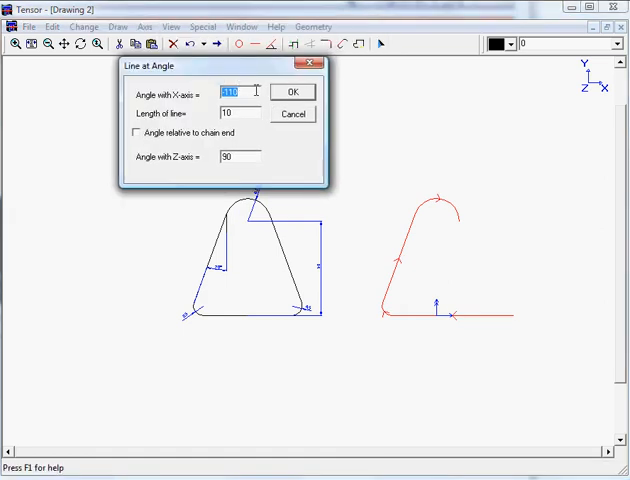
pyautogui.write('-90')
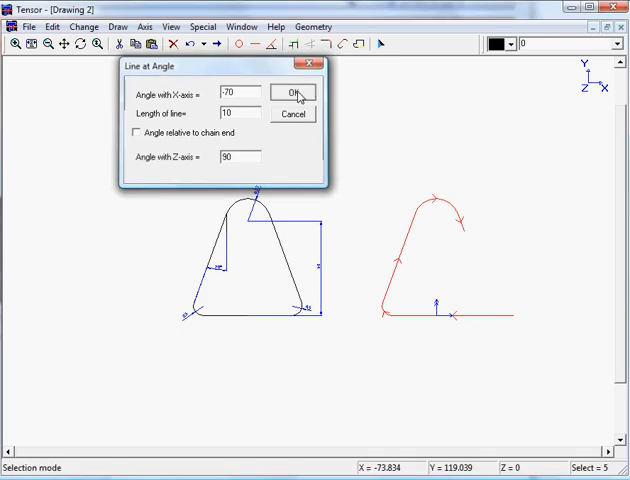
pyautogui.click(292, 93)
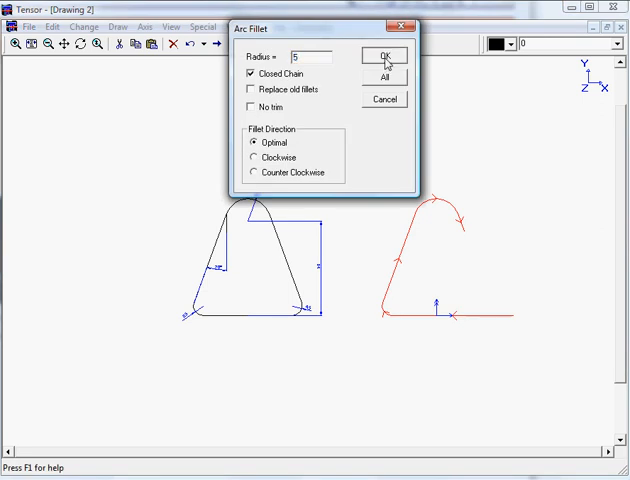
# - Apply radius-5 closed-chain fillets to round the remaining corners
pyautogui.click(384, 55)
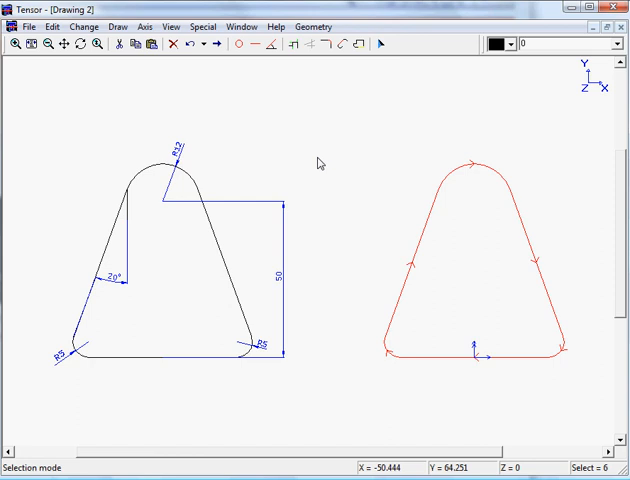
pyautogui.moveTo(324, 158)
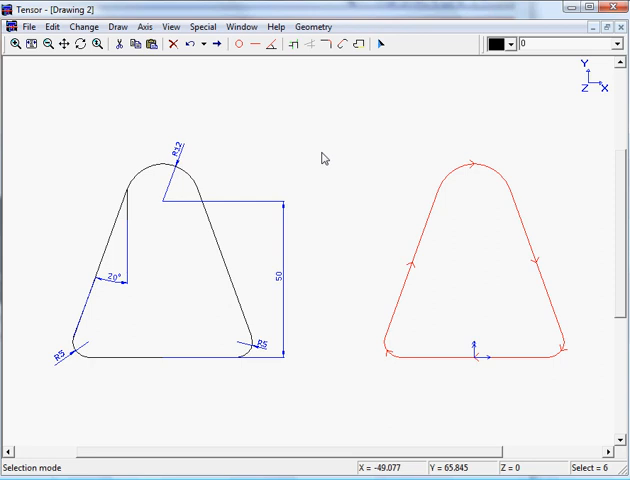